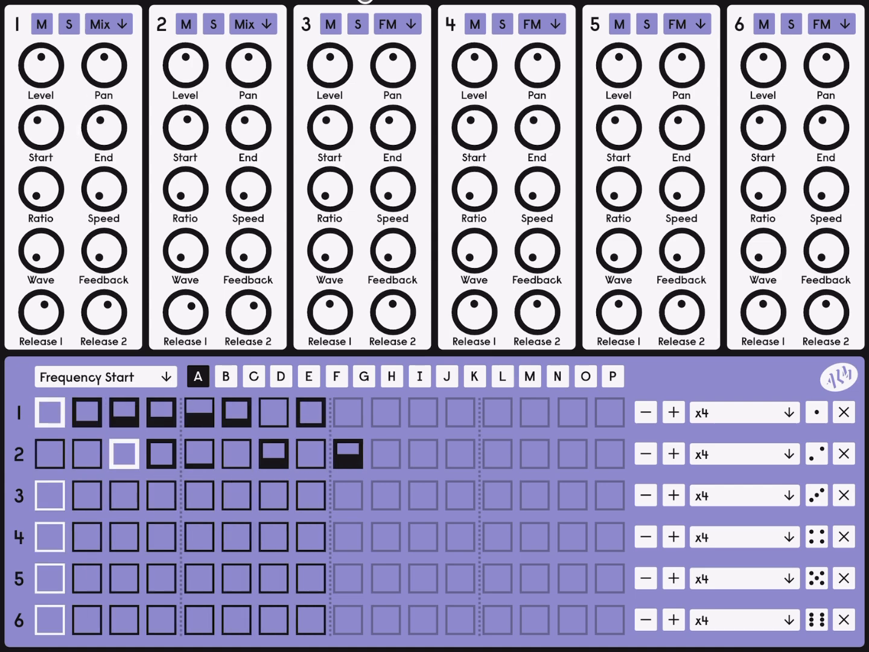
# - Load the Blank Slate preset so all six tracks reset to FM
pyautogui.click(87, 412)
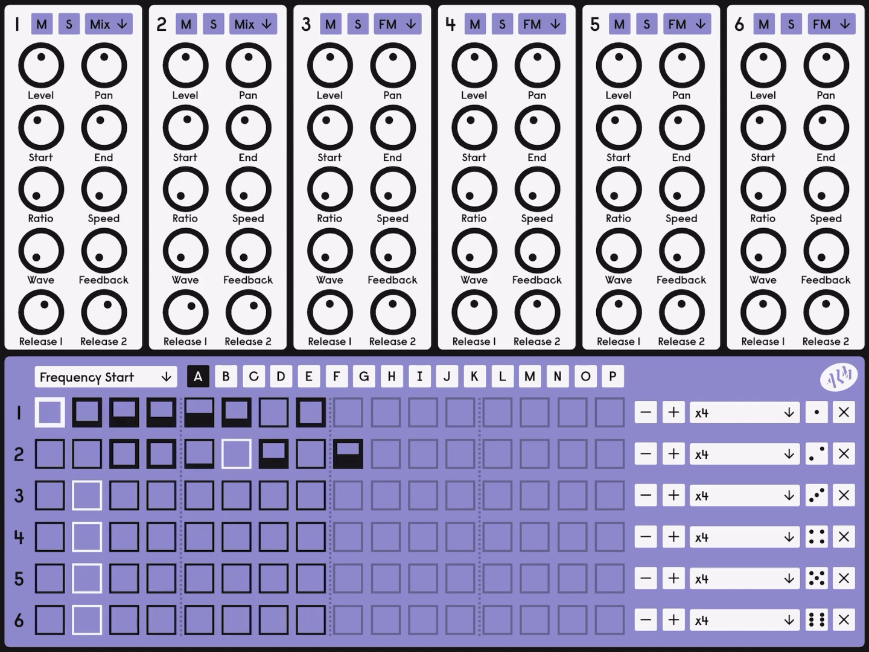
pyautogui.click(123, 413)
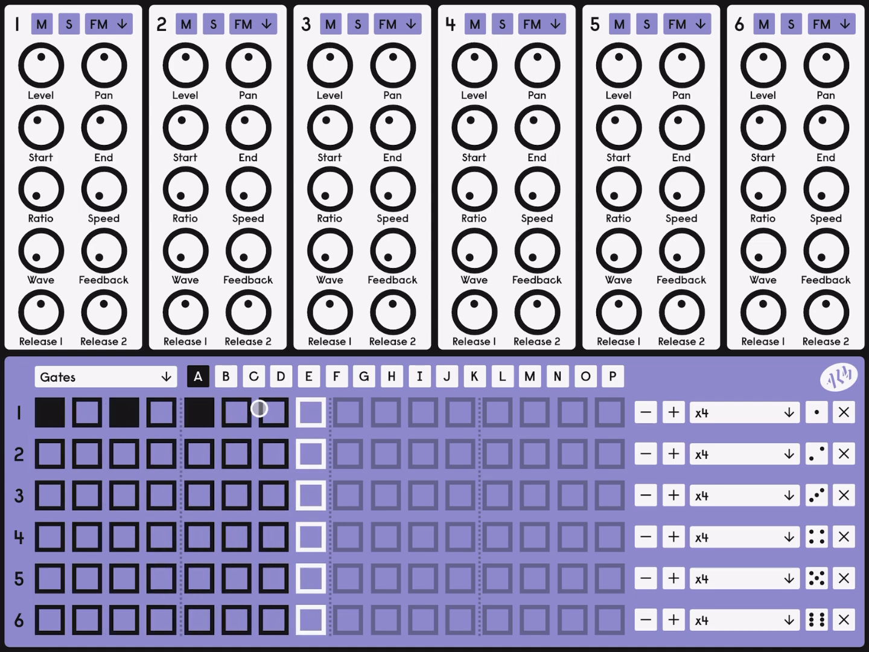
# - Set track 1's sound engine to Mix, leaving tracks 2–6 on FM
pyautogui.click(123, 24)
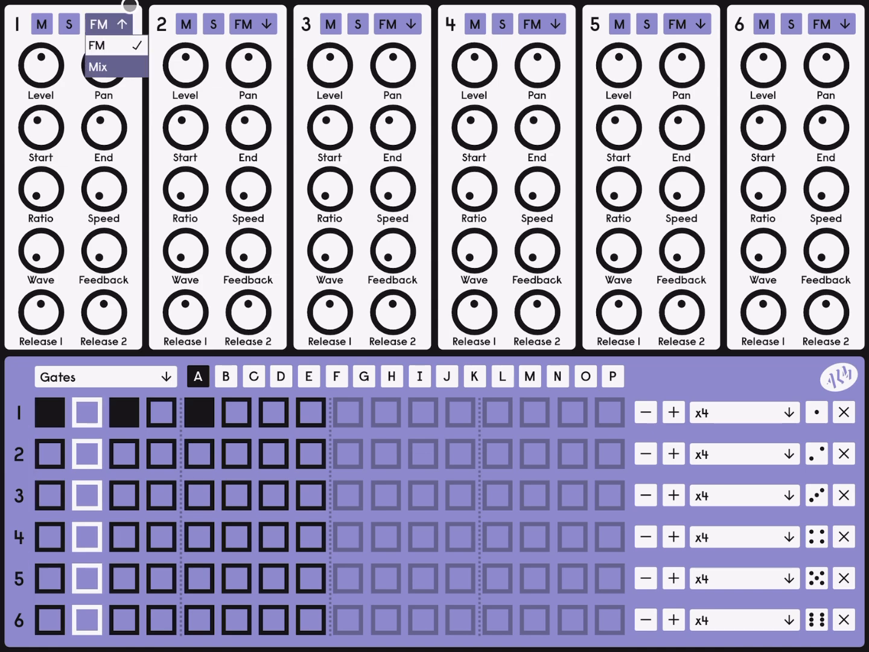
pyautogui.click(99, 67)
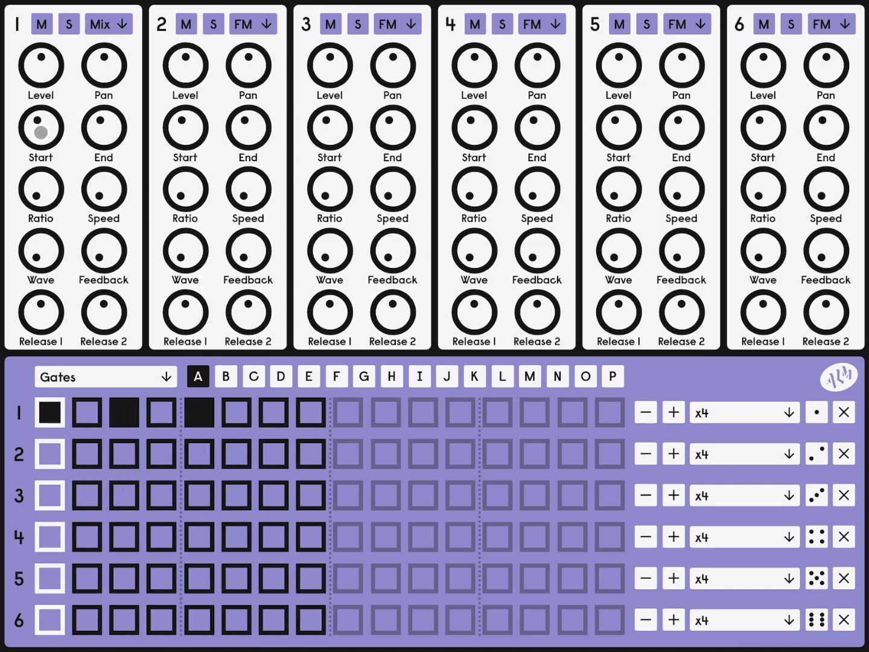
# - Show Frequency Start in the step grid and raise track 1 step 3's value highest
pyautogui.click(107, 377)
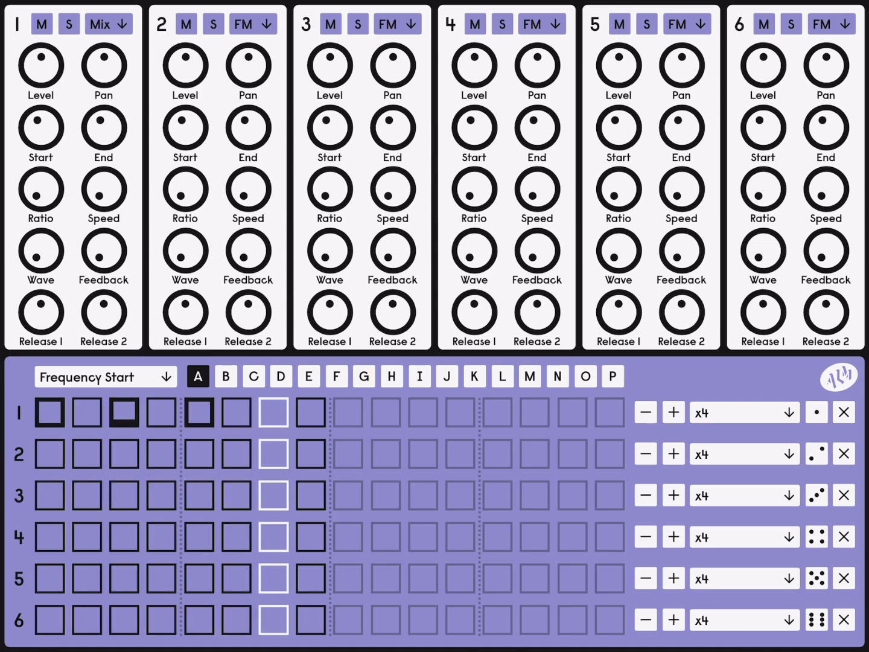
pyautogui.click(51, 413)
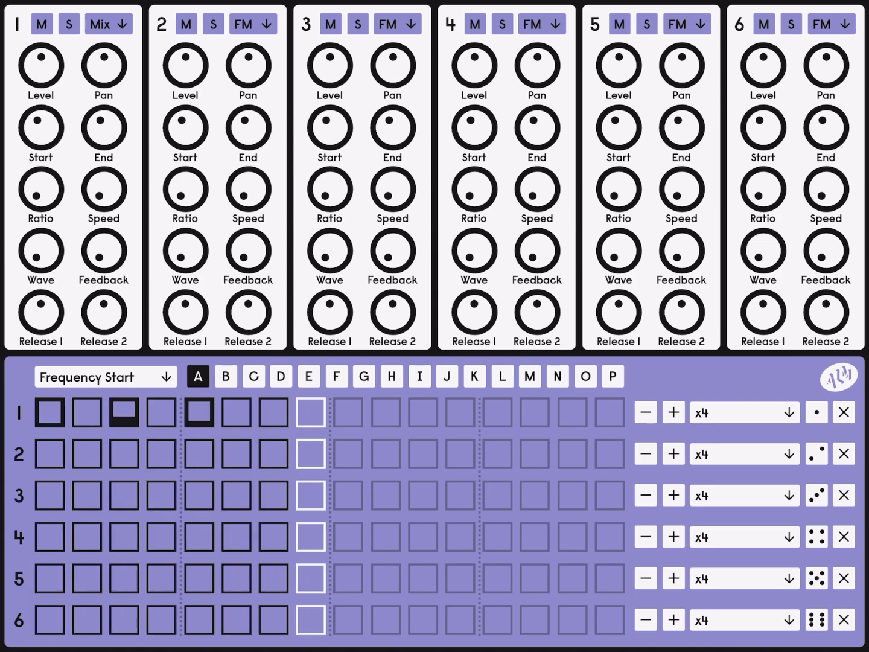
pyautogui.click(87, 413)
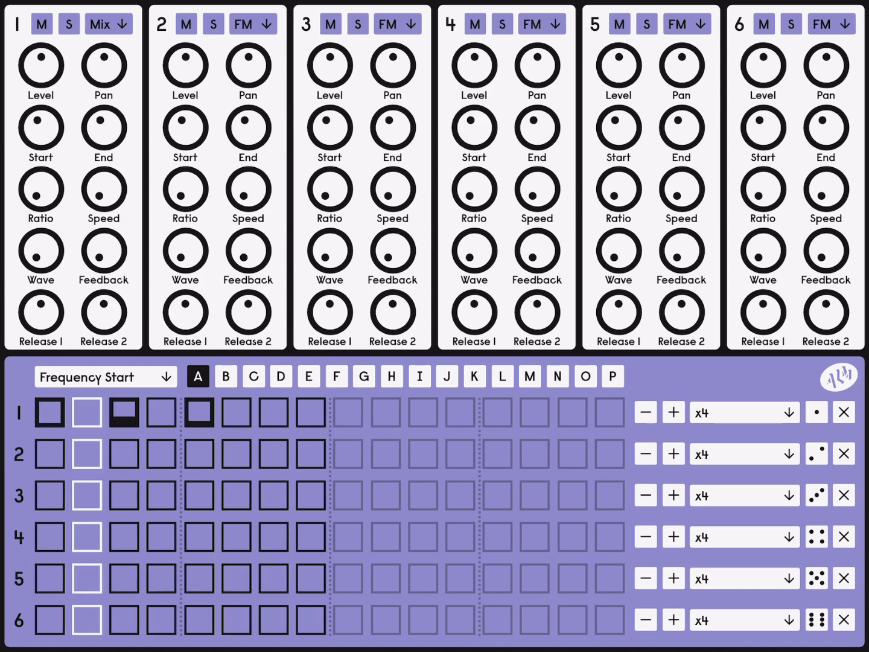